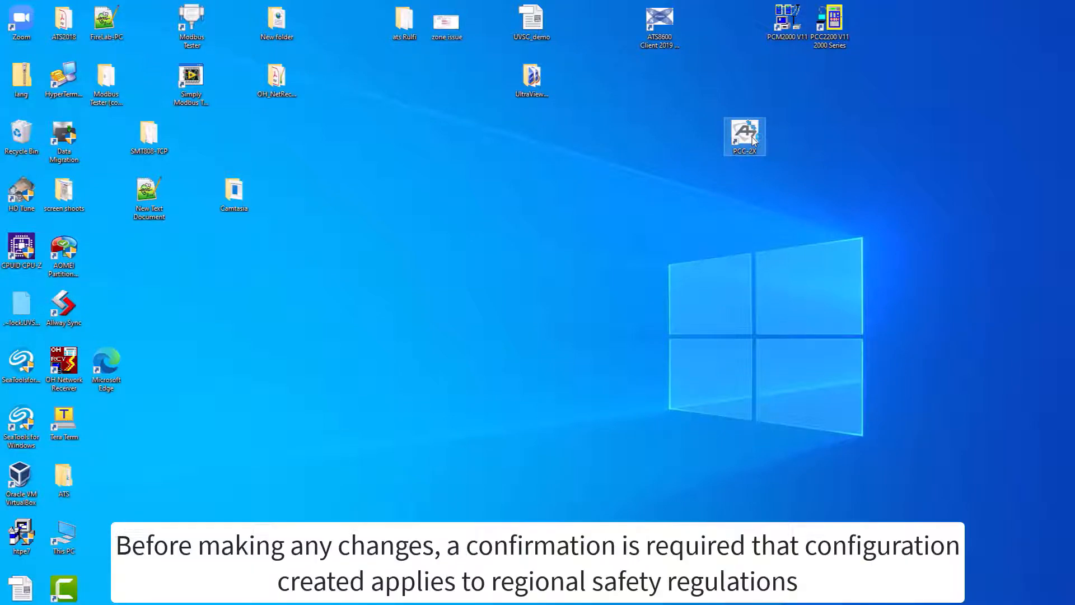
- Launch the PCC-2X configuration utility and accept the regulatory responsibility notice
{"action": "double_click", "coordinate": [744, 135]}
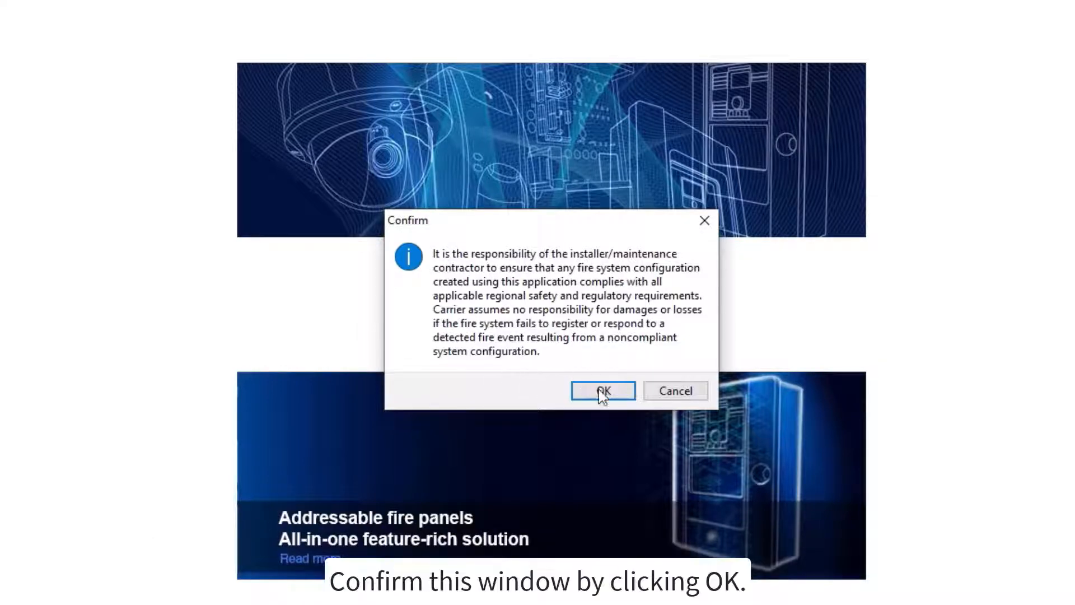
{"action": "left_click", "coordinate": [602, 390]}
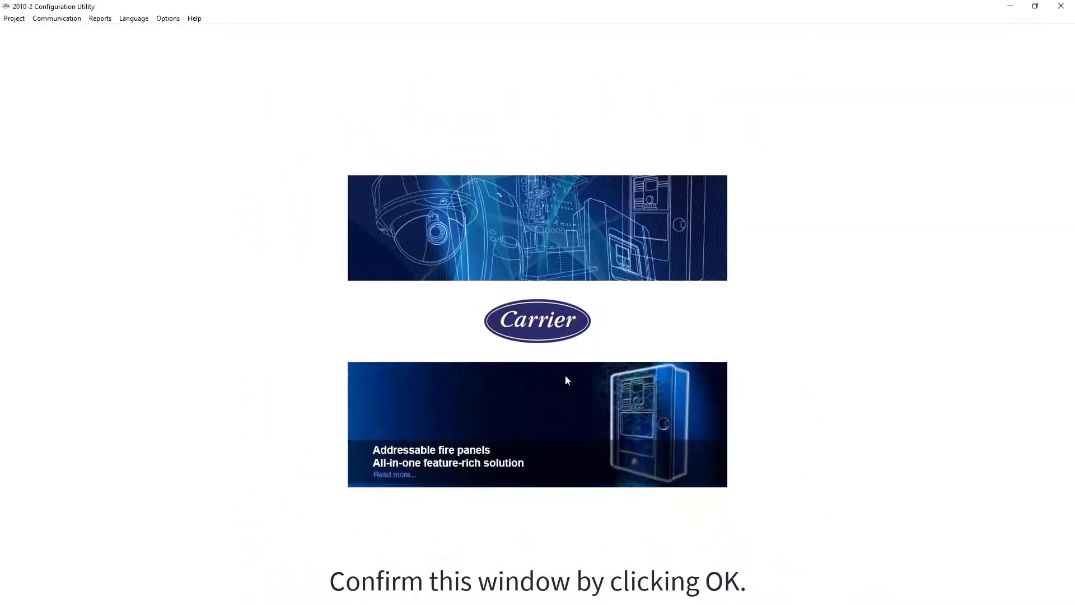
- Open the existing project lab_210122 from the Project menu
{"action": "left_click", "coordinate": [13, 18]}
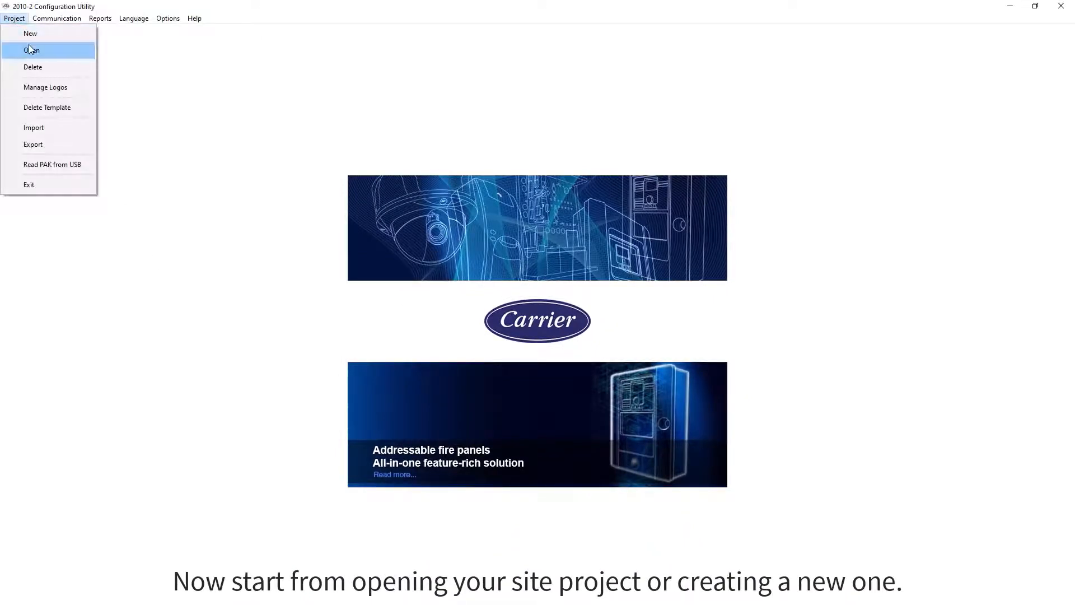
{"action": "left_click", "coordinate": [32, 49]}
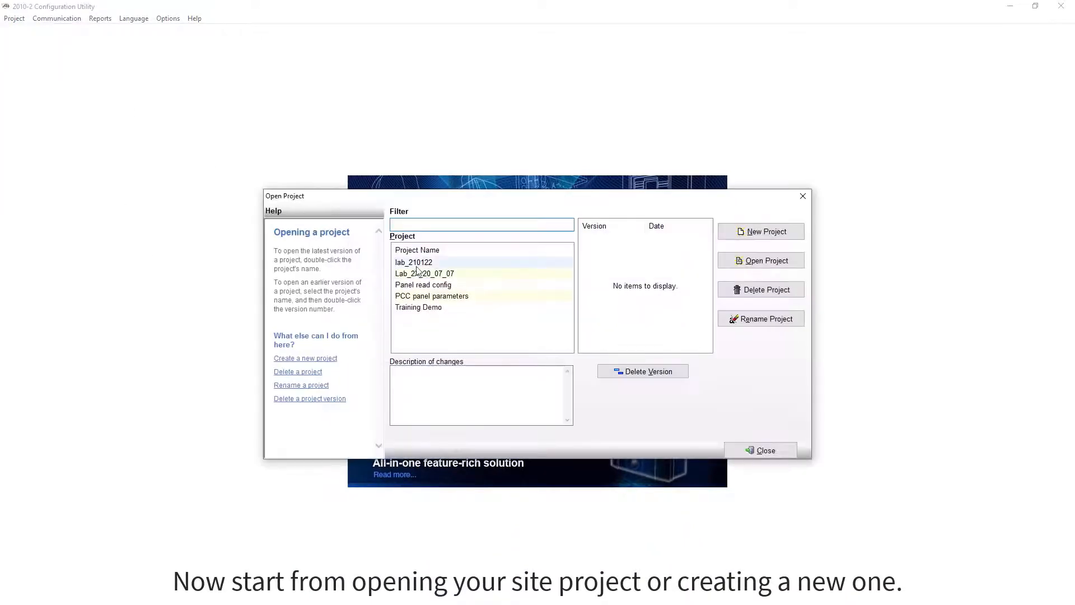
{"action": "left_click", "coordinate": [414, 262]}
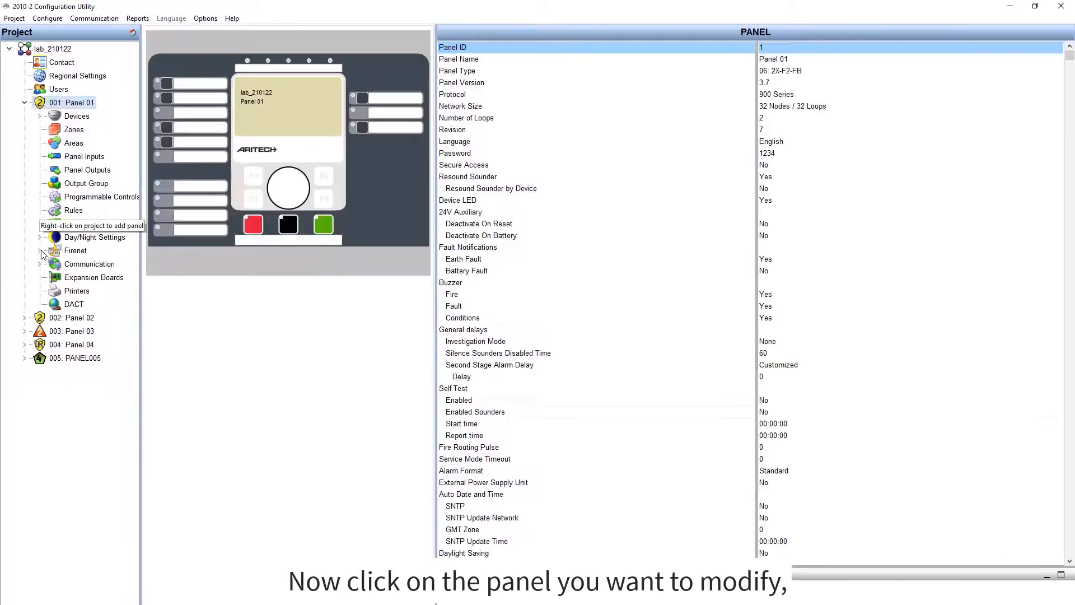
- Show Panel 01's Firenet settings and set Network Mode to Networked
{"action": "left_click", "coordinate": [76, 250]}
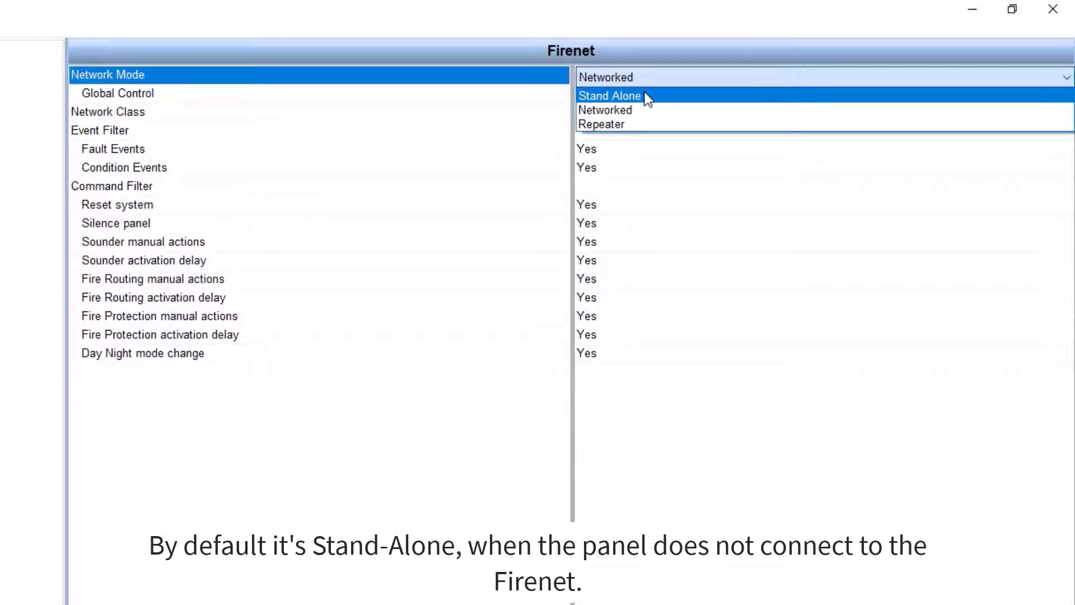
{"action": "mouse_move", "coordinate": [644, 110]}
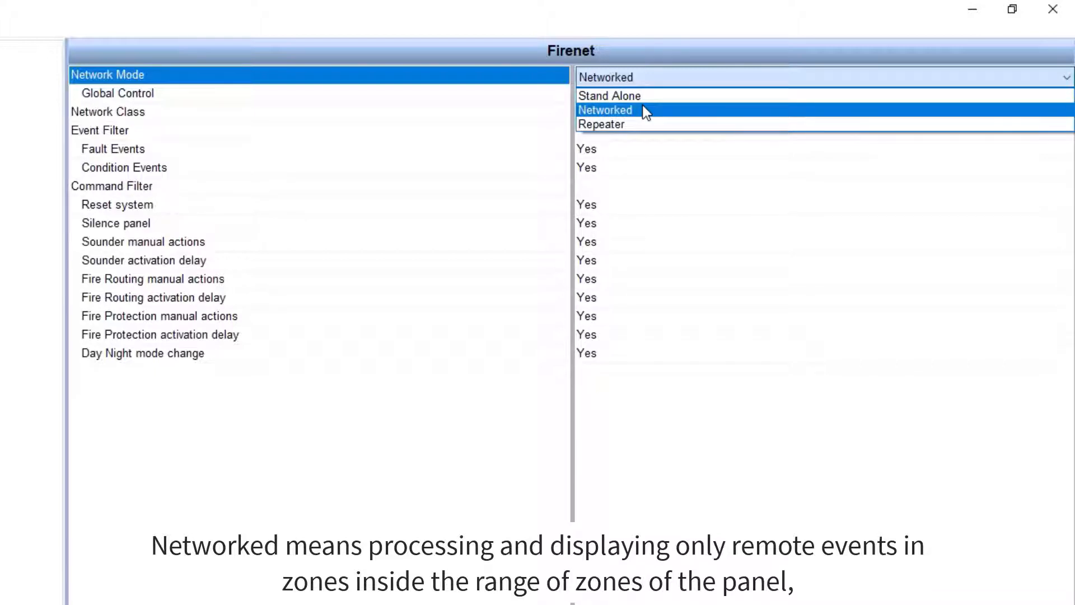
{"action": "mouse_move", "coordinate": [644, 124]}
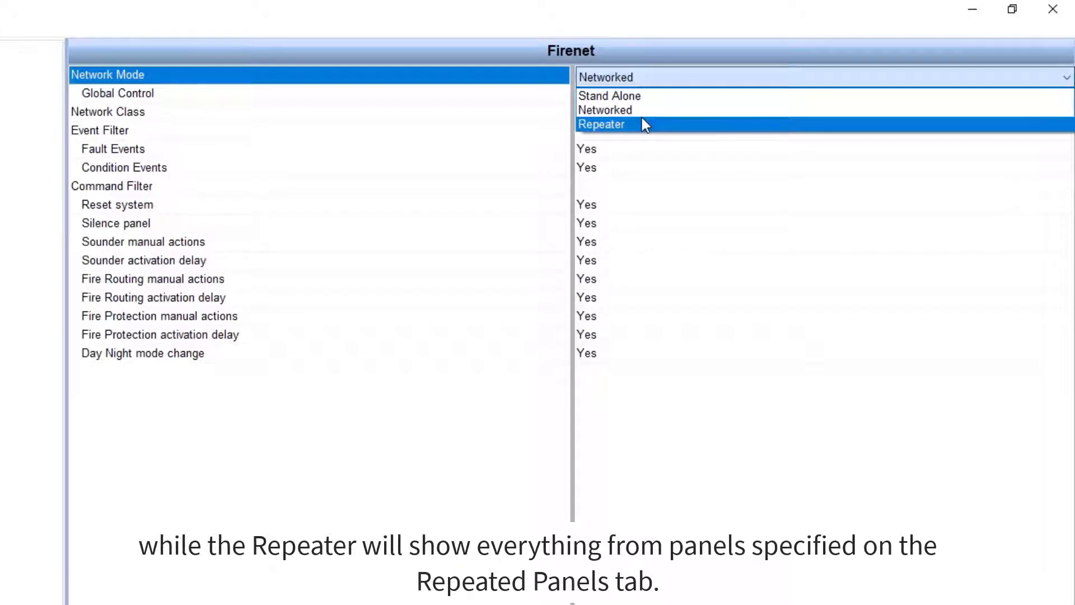
{"action": "mouse_move", "coordinate": [644, 109]}
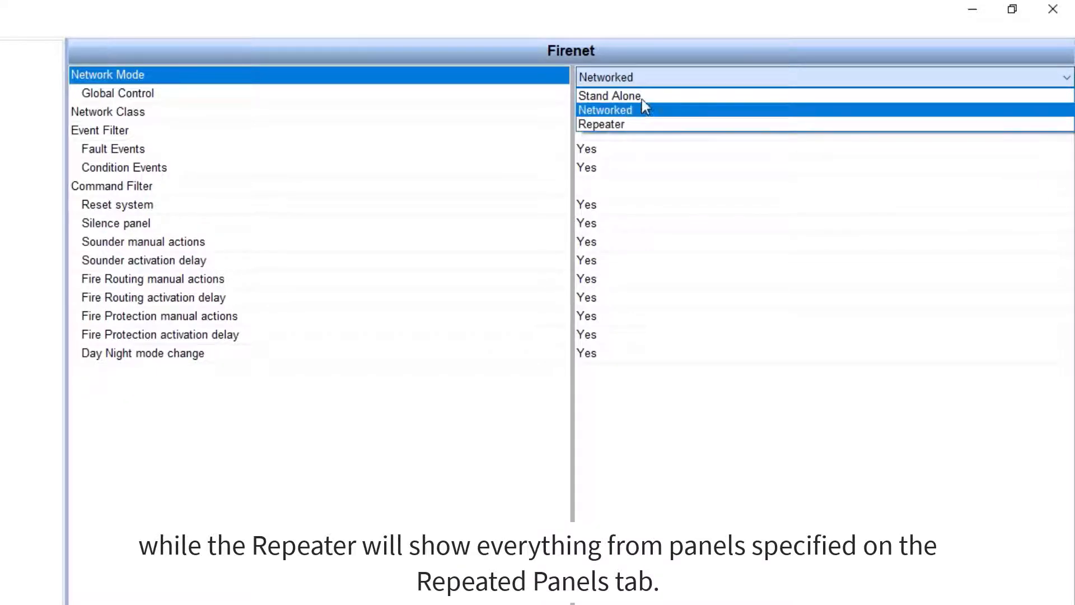
{"action": "left_click", "coordinate": [605, 109]}
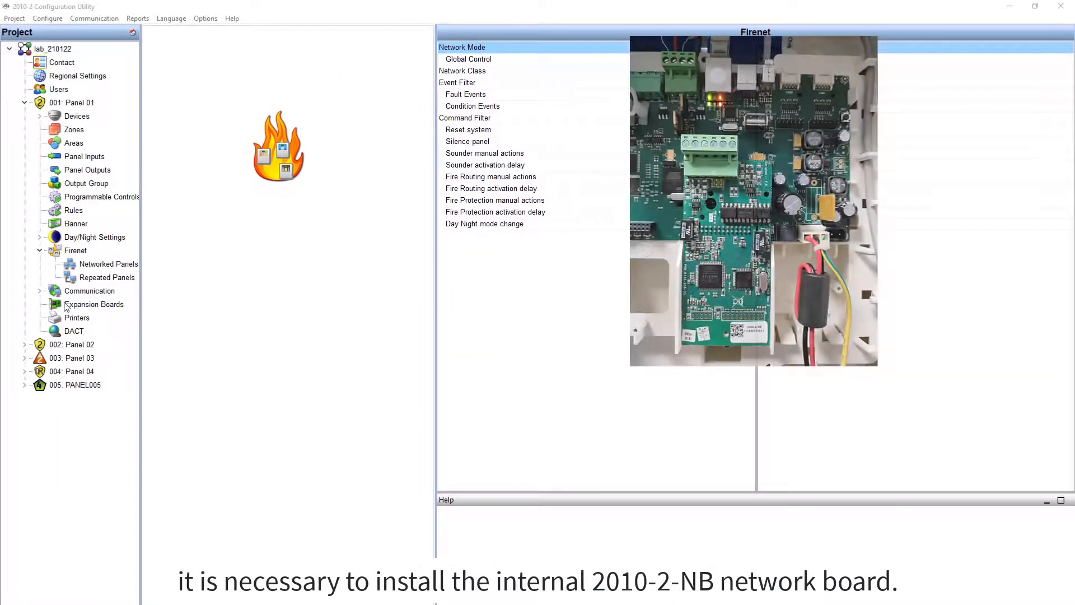
- Bring up the No/Yes choices for Panel 01's Global Control setting
{"action": "left_click", "coordinate": [95, 303]}
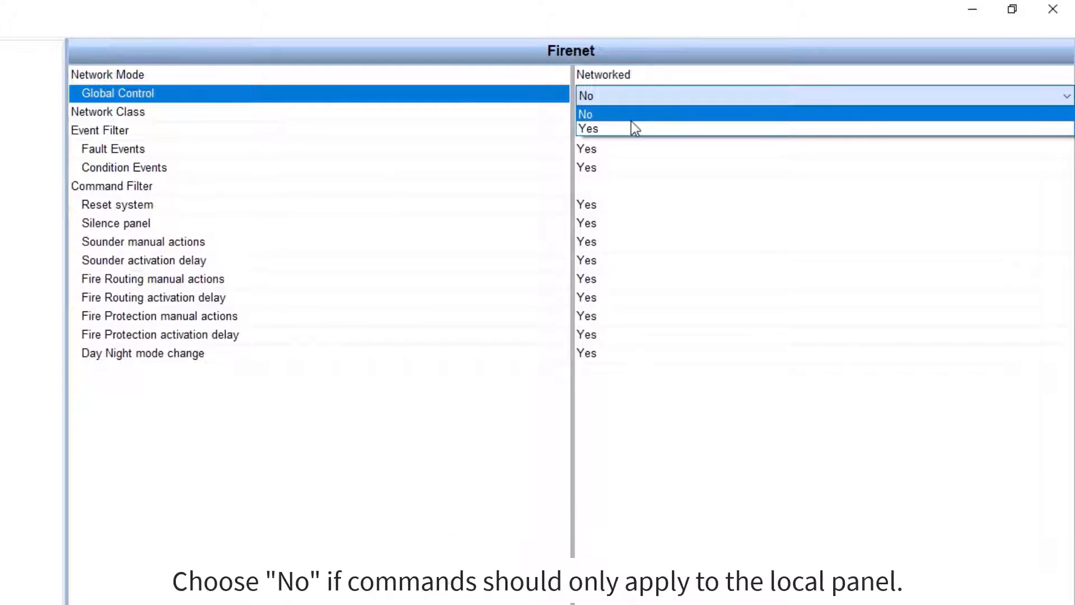
- Set Global Control to Yes and keep Network Class at Class A
{"action": "left_click", "coordinate": [588, 129]}
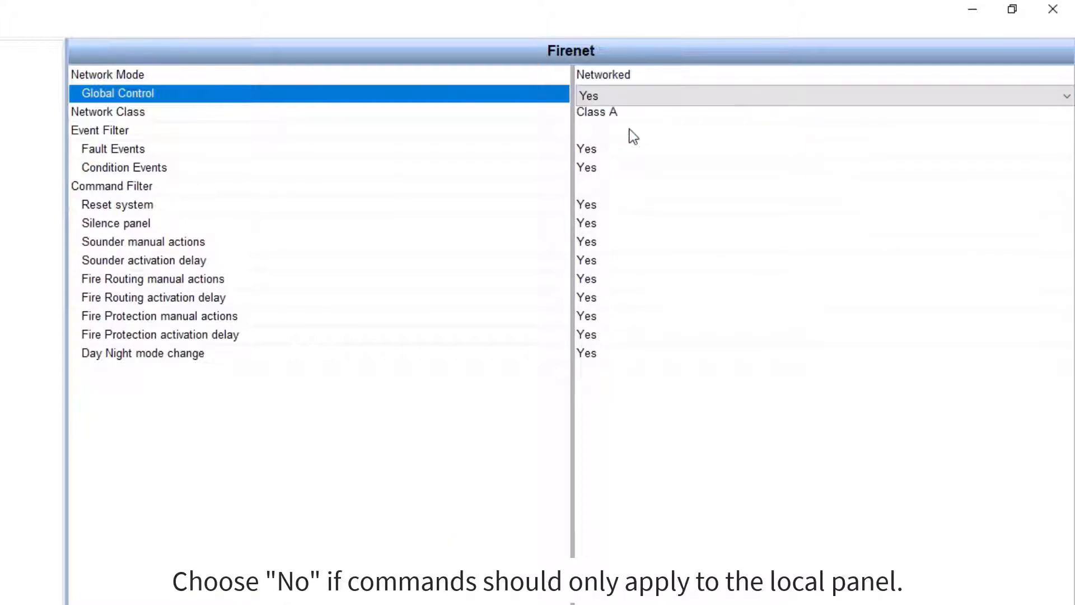
{"action": "left_click", "coordinate": [107, 112]}
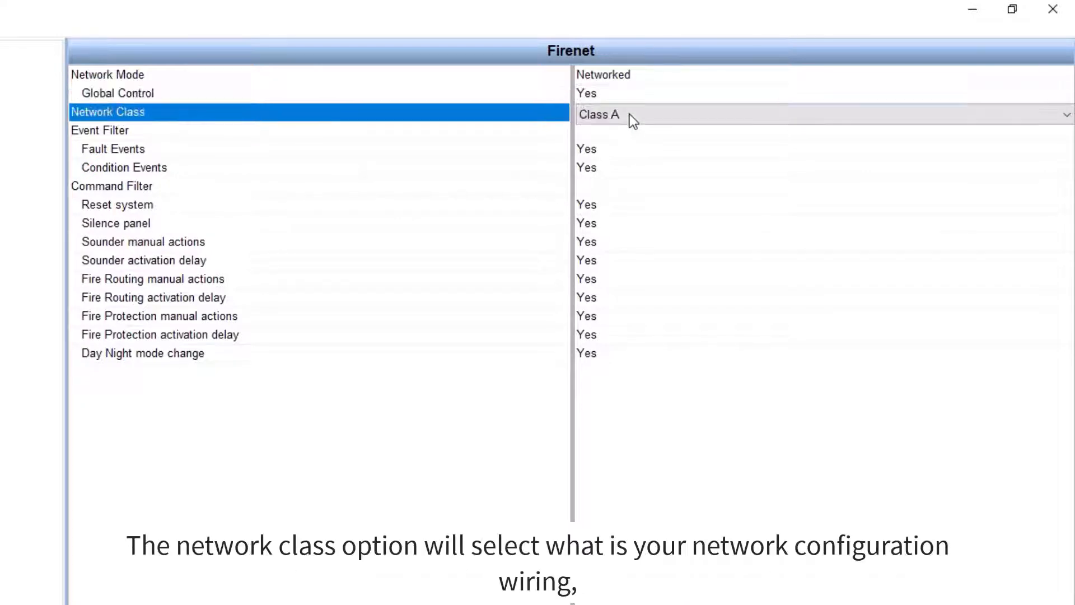
{"action": "left_click", "coordinate": [1059, 113]}
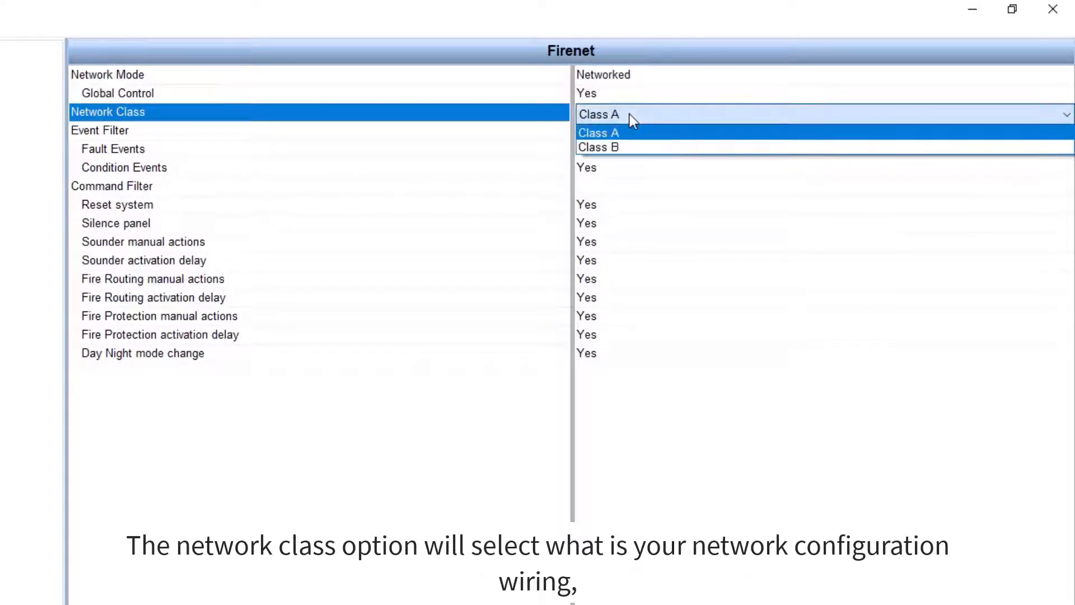
{"action": "mouse_move", "coordinate": [598, 147]}
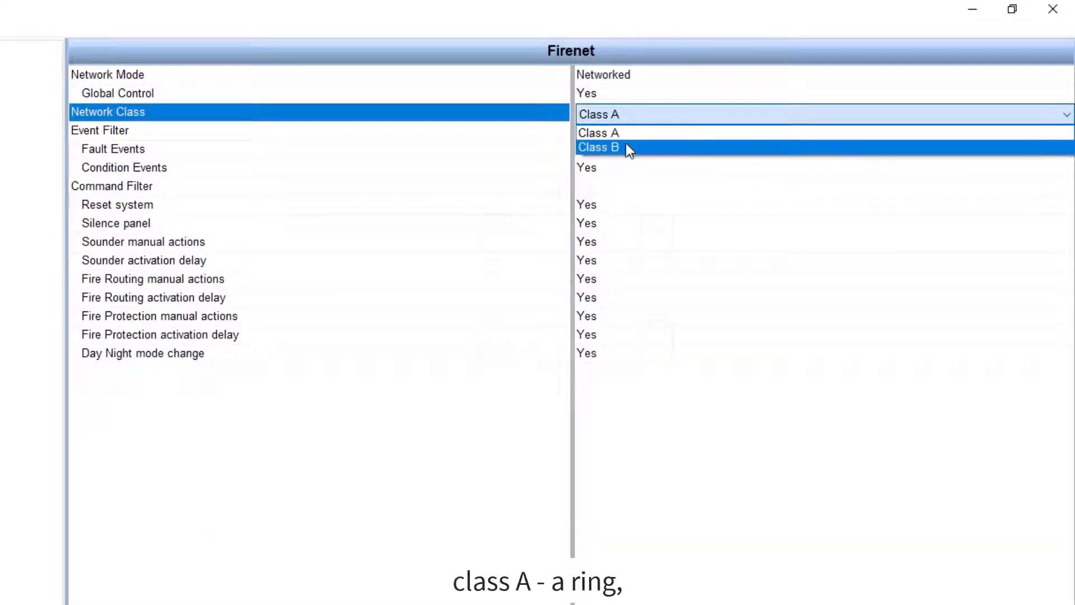
{"action": "left_click", "coordinate": [598, 133]}
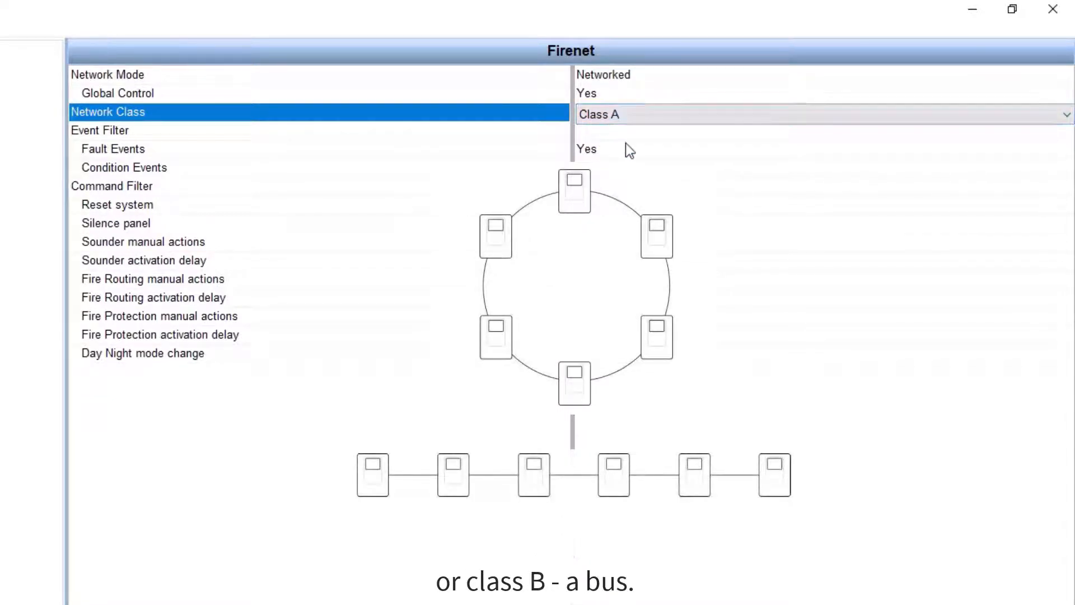
{"action": "left_click", "coordinate": [100, 130]}
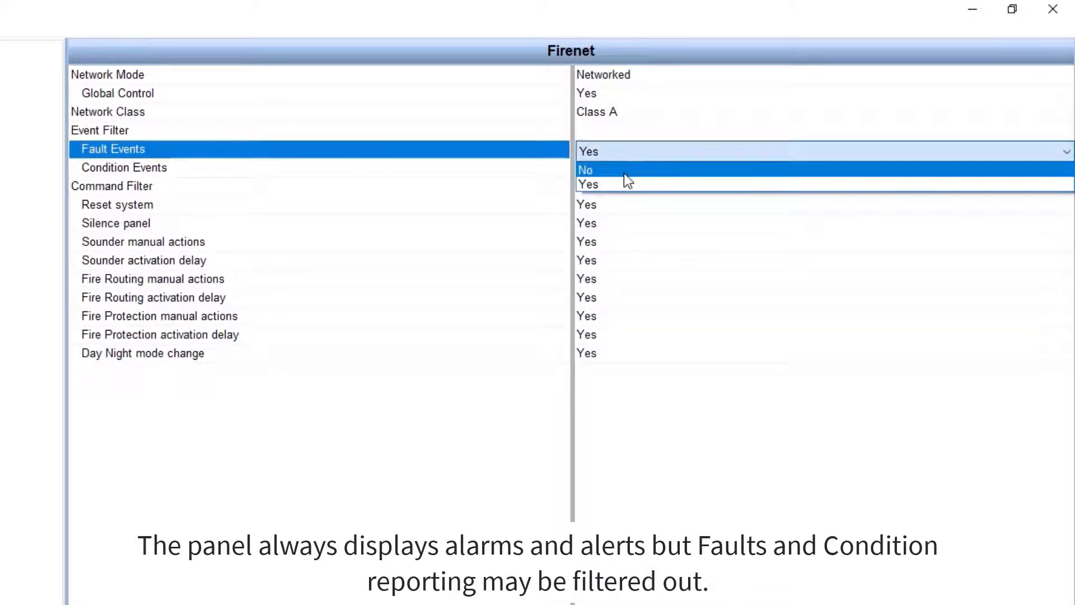
{"action": "left_click", "coordinate": [587, 184]}
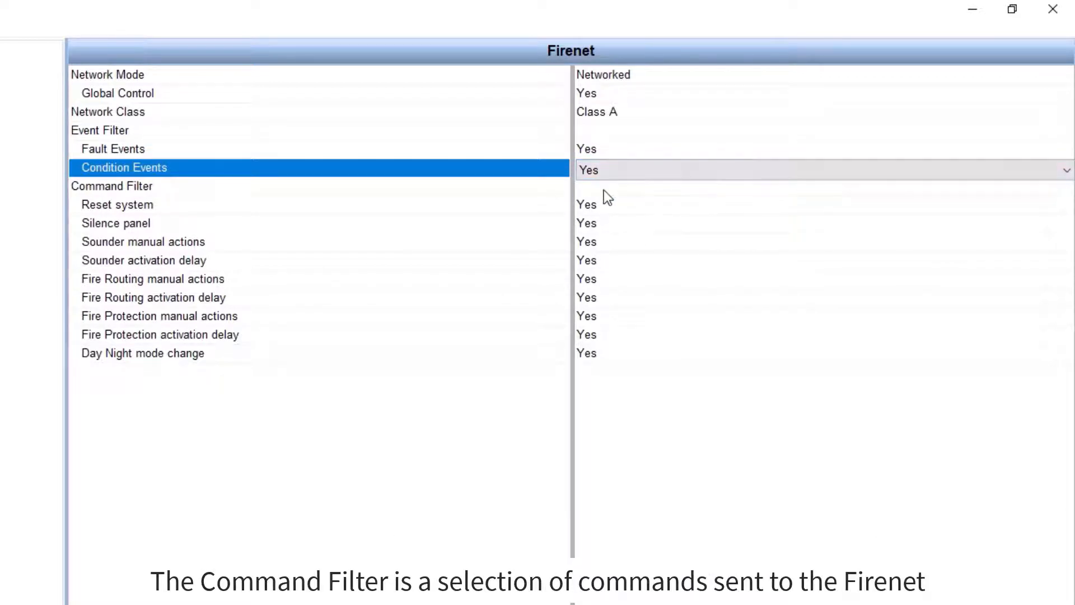
{"action": "left_click", "coordinate": [111, 186]}
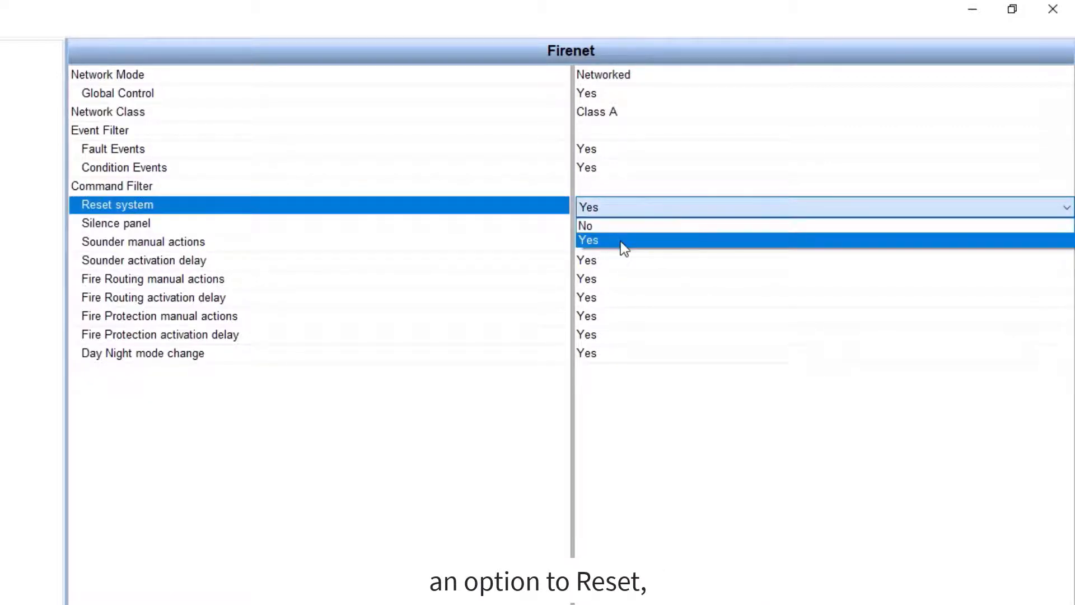
{"action": "left_click", "coordinate": [115, 223]}
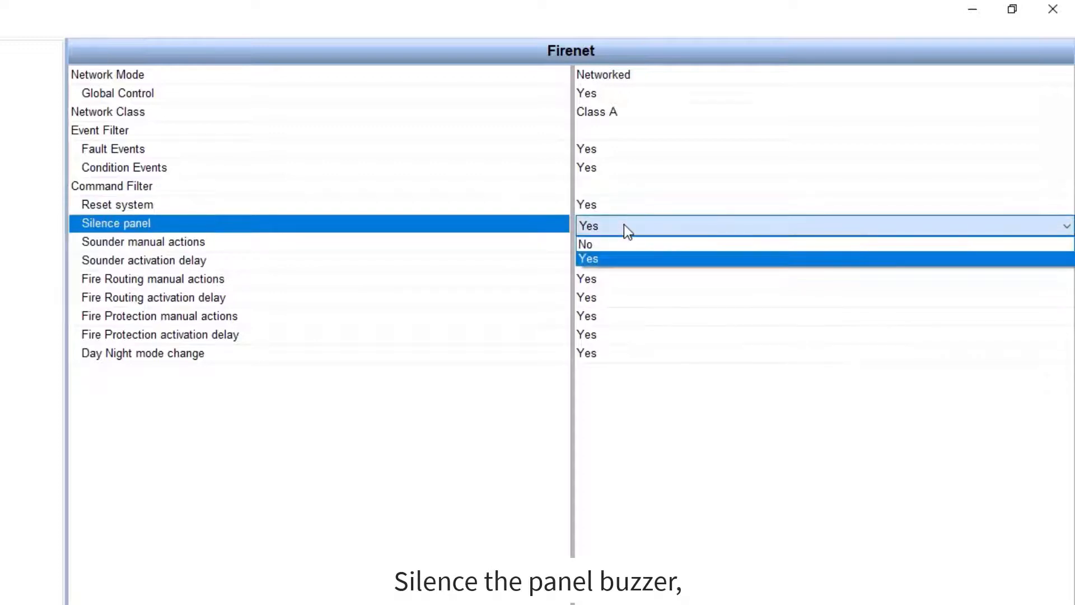
{"action": "left_click", "coordinate": [588, 259]}
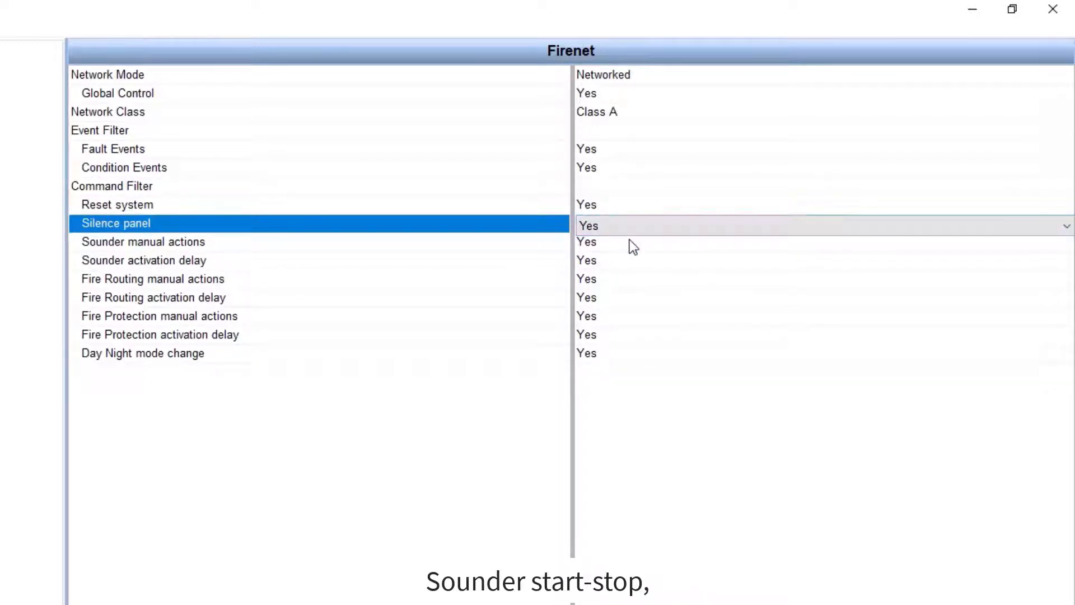
{"action": "left_click", "coordinate": [143, 242]}
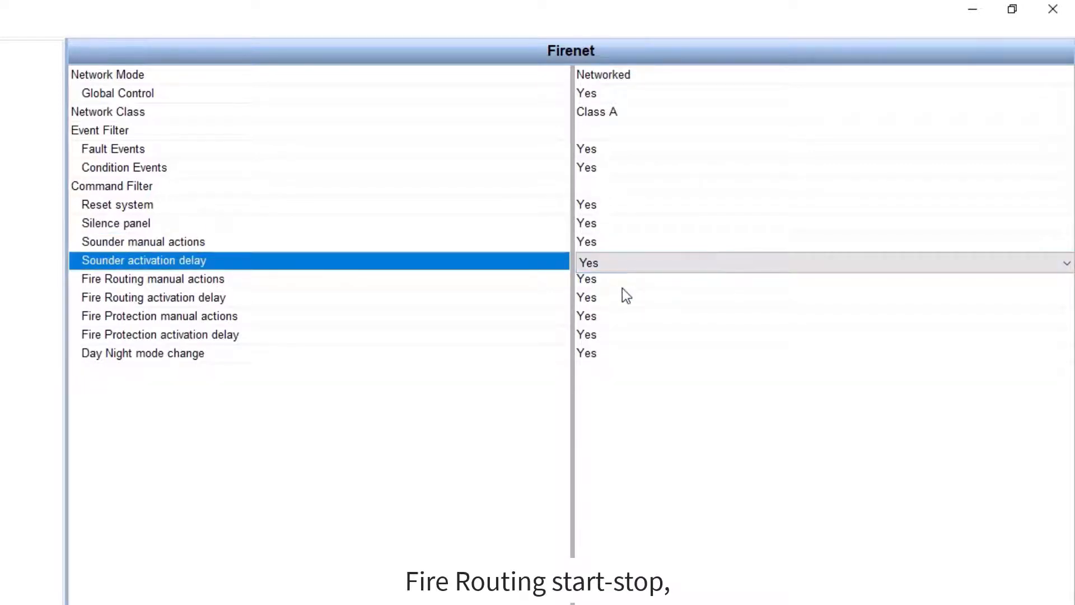
{"action": "left_click", "coordinate": [153, 278]}
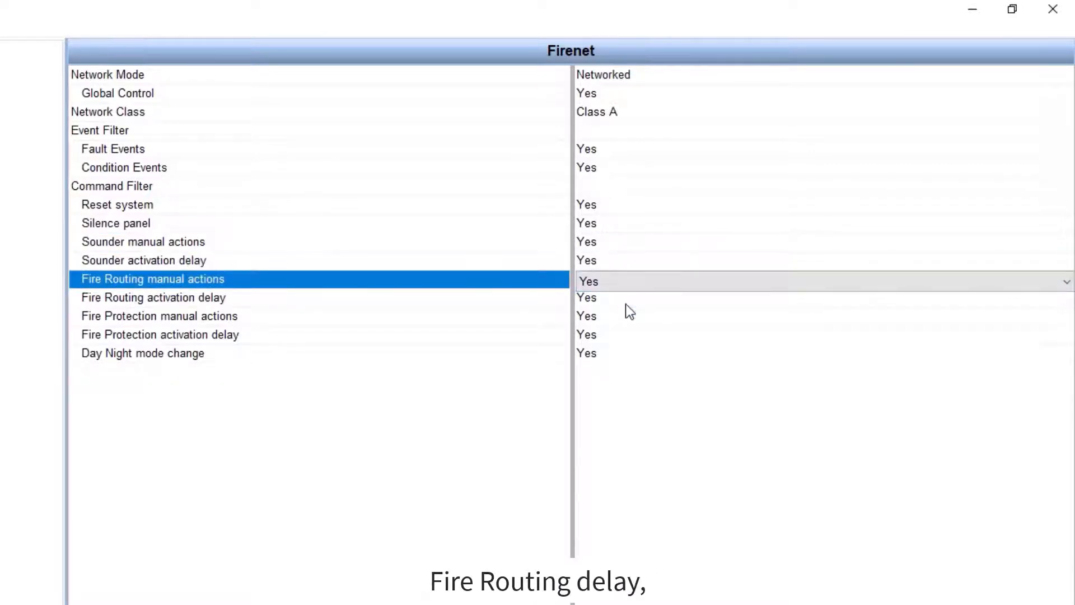
{"action": "left_click", "coordinate": [153, 297]}
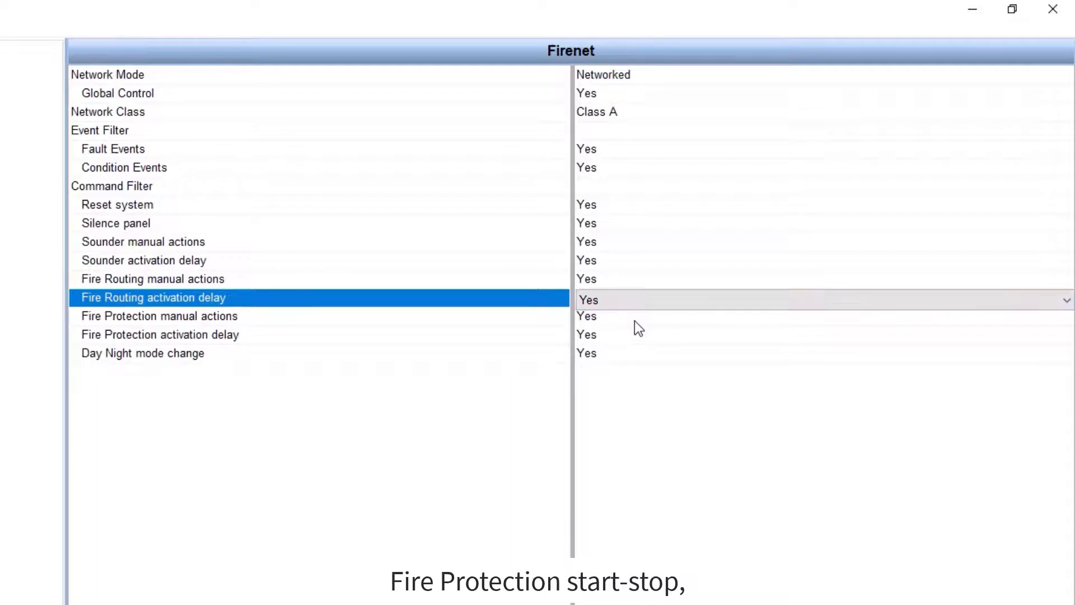
{"action": "left_click", "coordinate": [159, 334]}
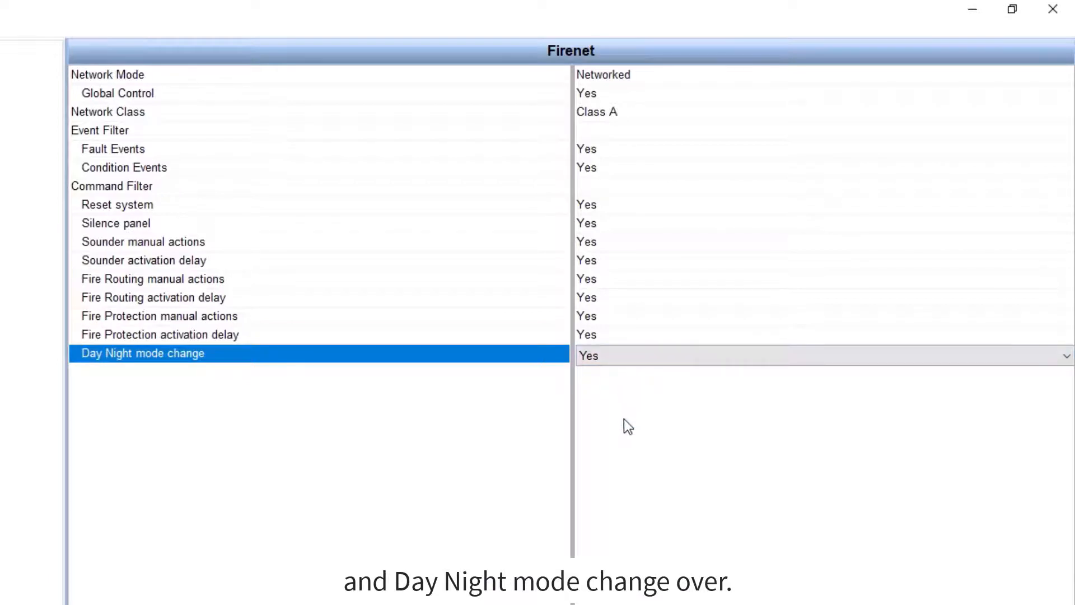
{"action": "mouse_move", "coordinate": [624, 402]}
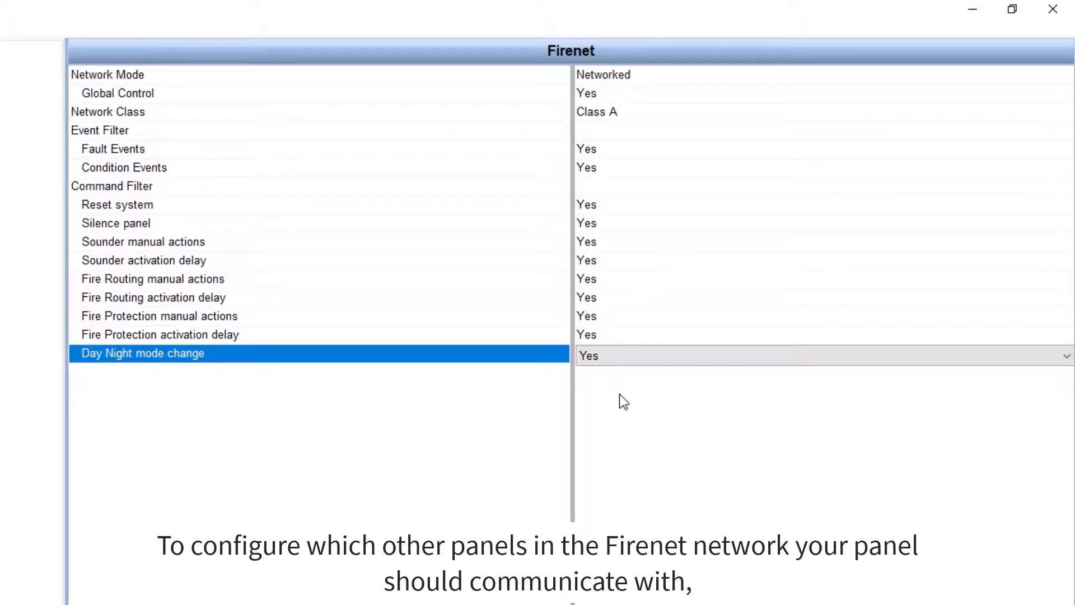
{"action": "mouse_move", "coordinate": [495, 107]}
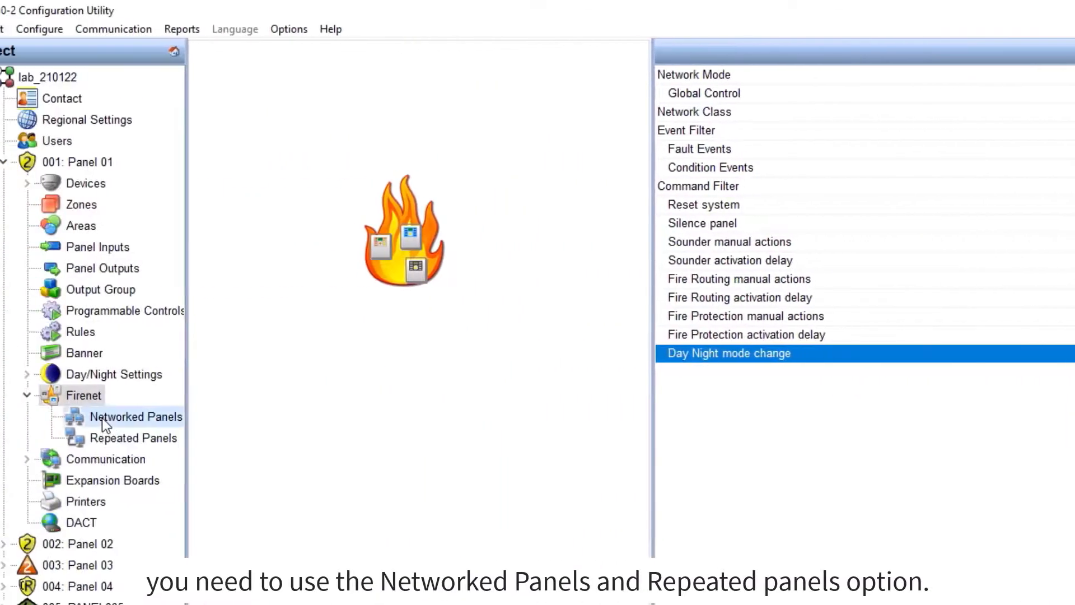
- Mark panels 2, 3, 4 and 5 as Panel 01's networked panels
{"action": "left_click", "coordinate": [135, 416]}
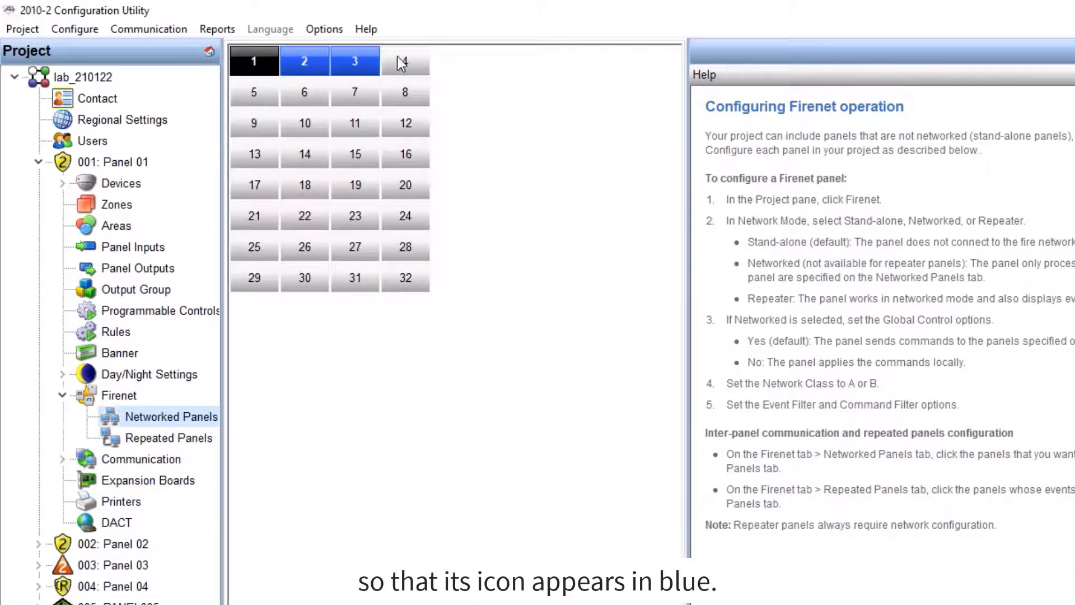
{"action": "left_click", "coordinate": [405, 61]}
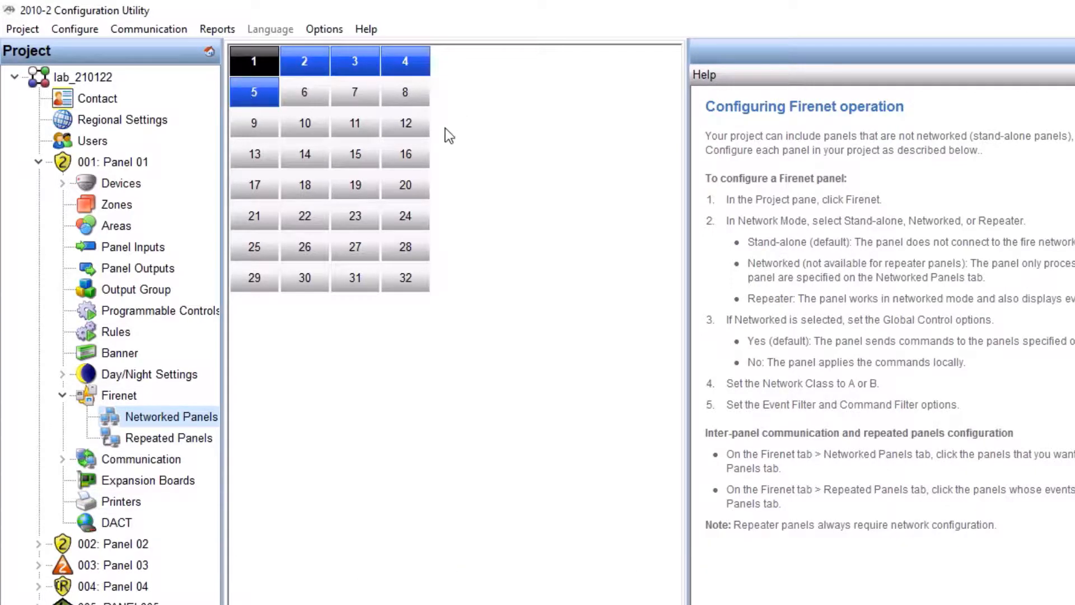
{"action": "left_click", "coordinate": [169, 437]}
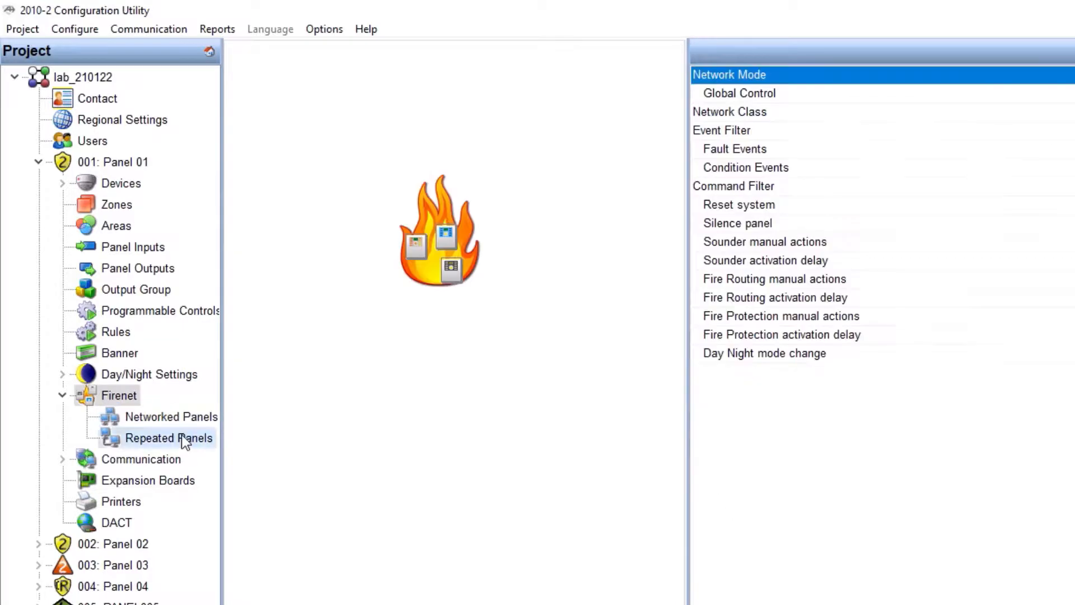
- Mark panels 2, 4 and 5 as repeated panels, then return to Firenet settings
{"action": "left_click", "coordinate": [169, 438]}
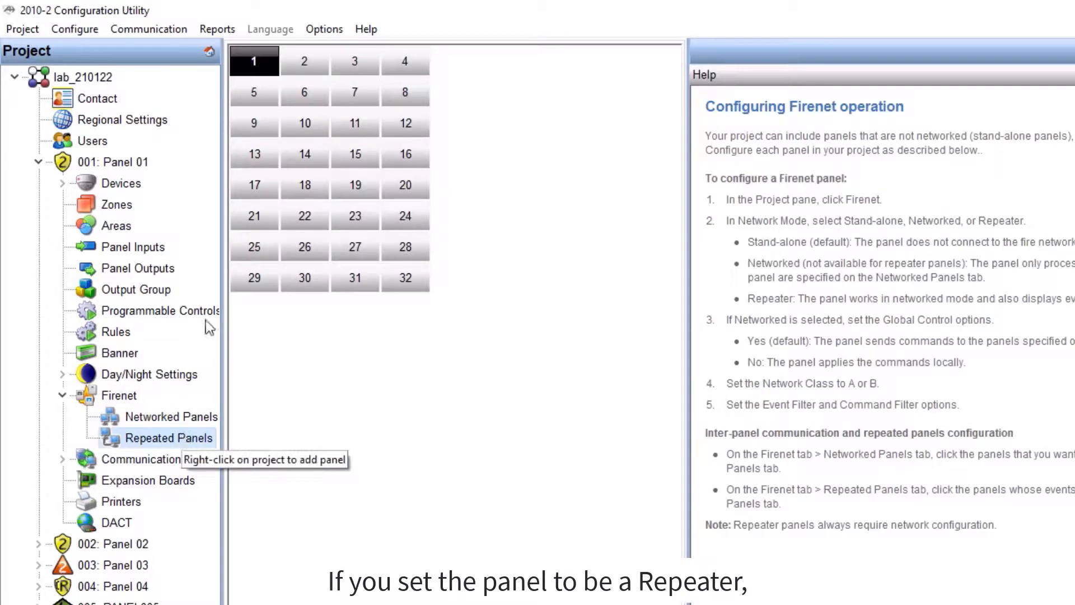
{"action": "left_click", "coordinate": [305, 61]}
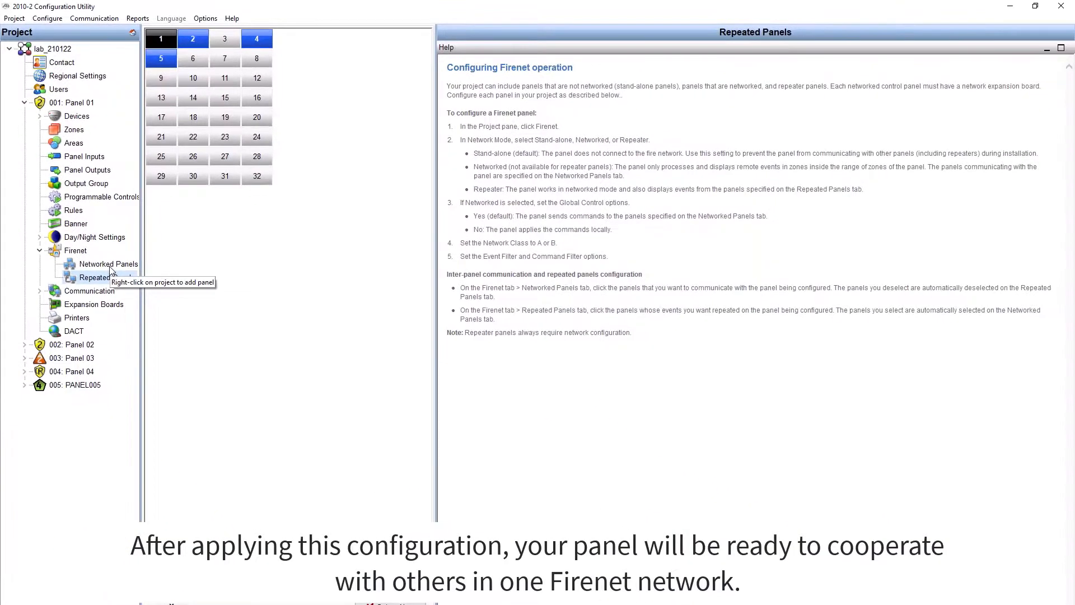
{"action": "left_click", "coordinate": [76, 250]}
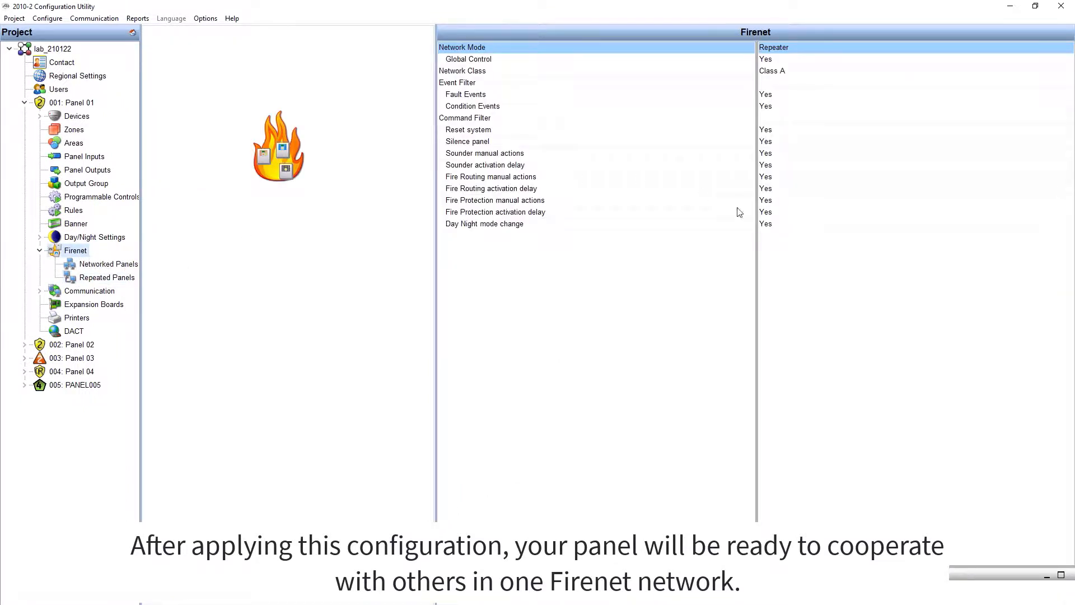
{"action": "mouse_move", "coordinate": [803, 306]}
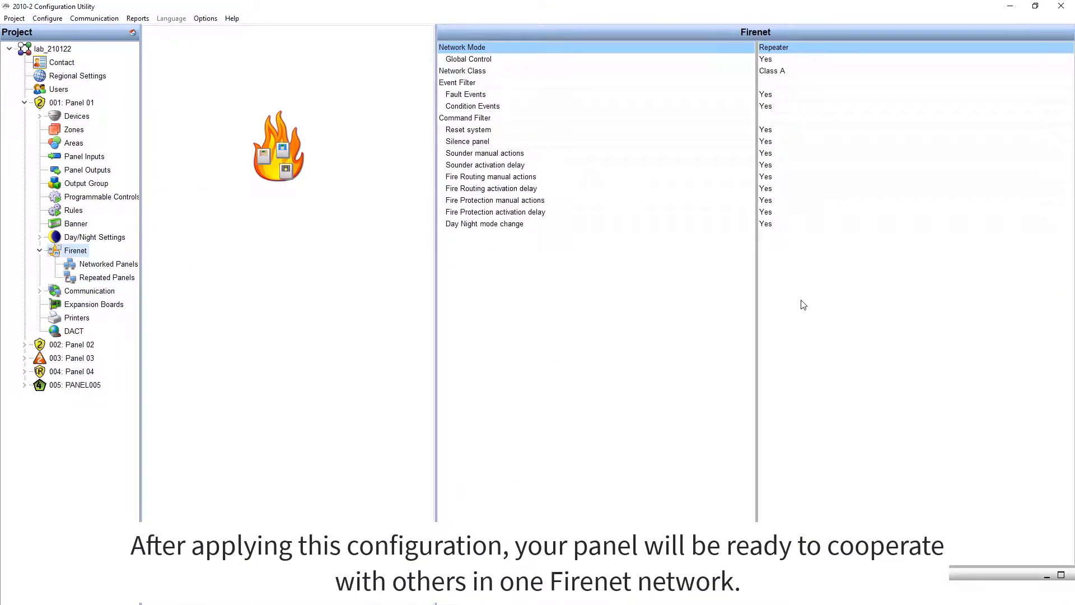